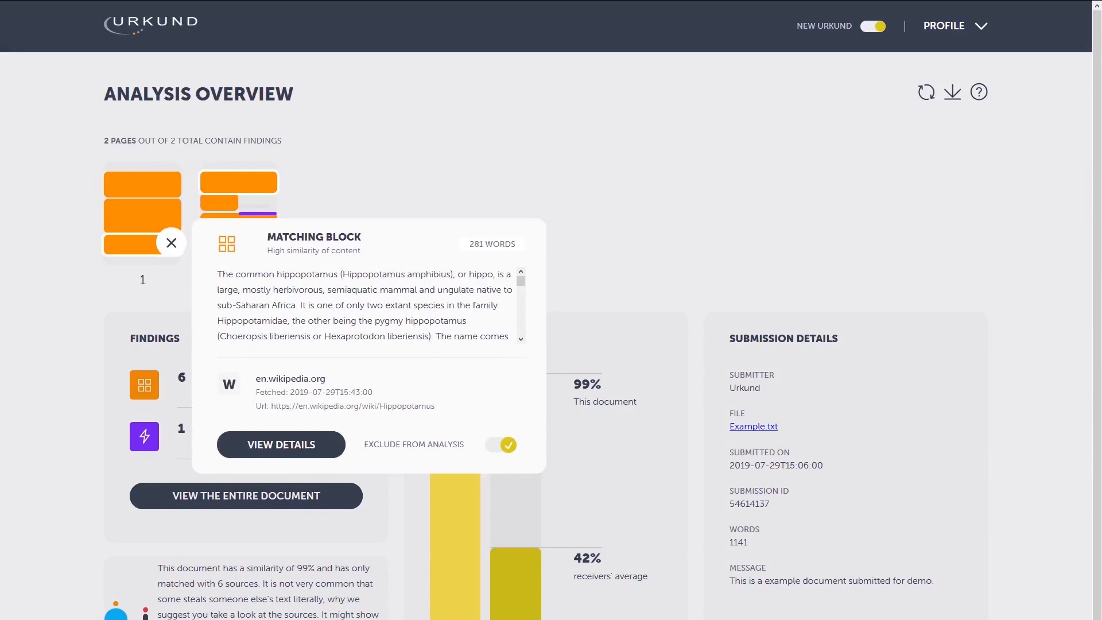
Preview and dismiss the giraffe block, the page-2 warning and the hippopotamus block on the overview
click(171, 242)
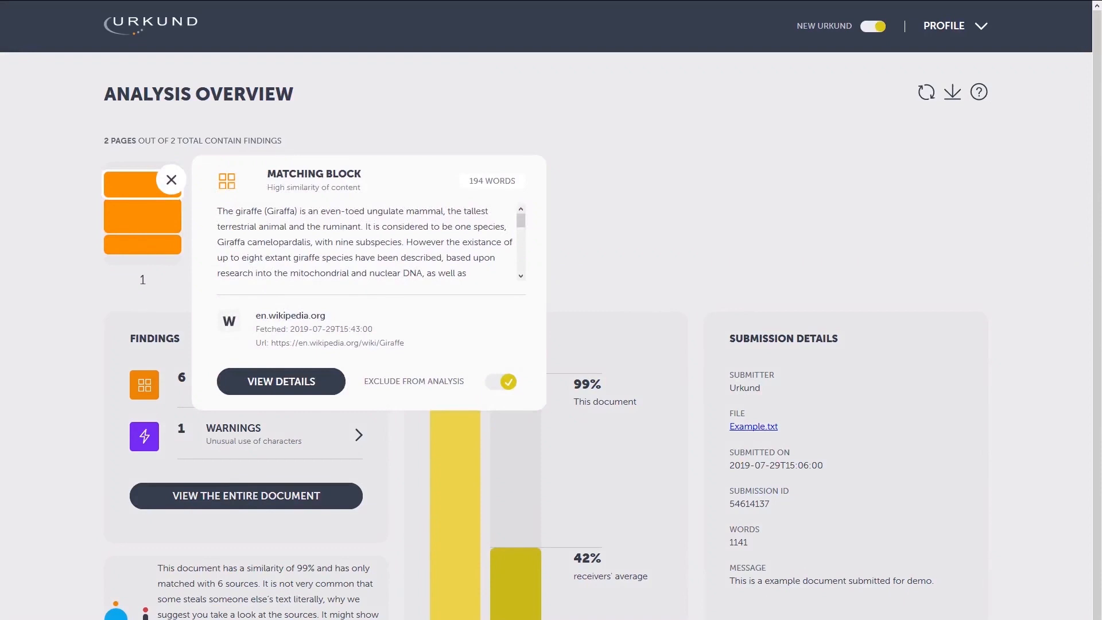
click(171, 180)
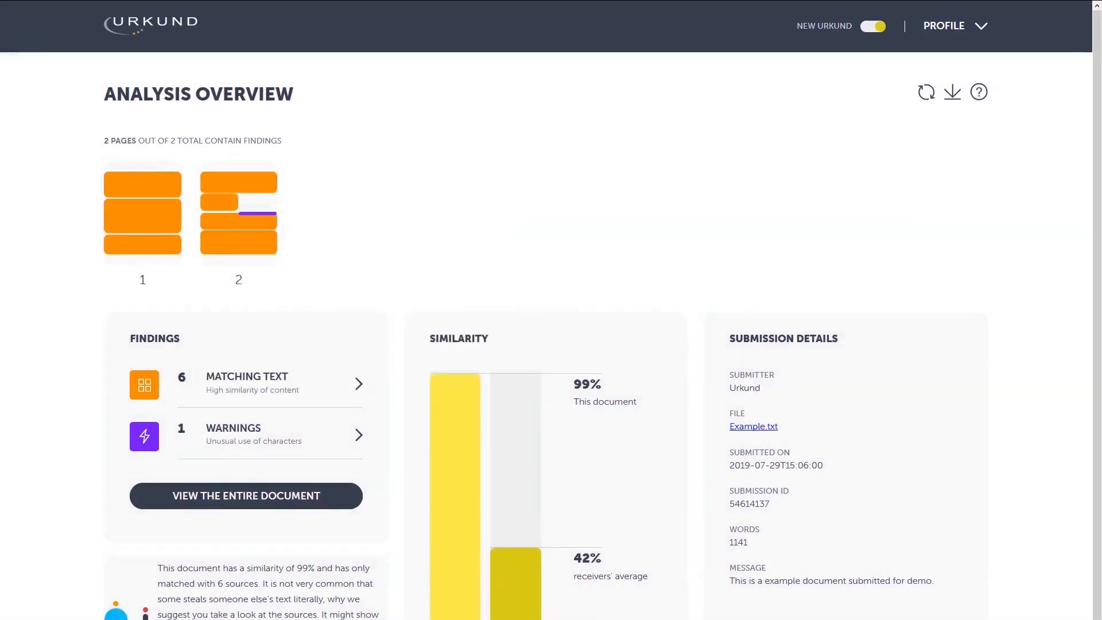
click(258, 213)
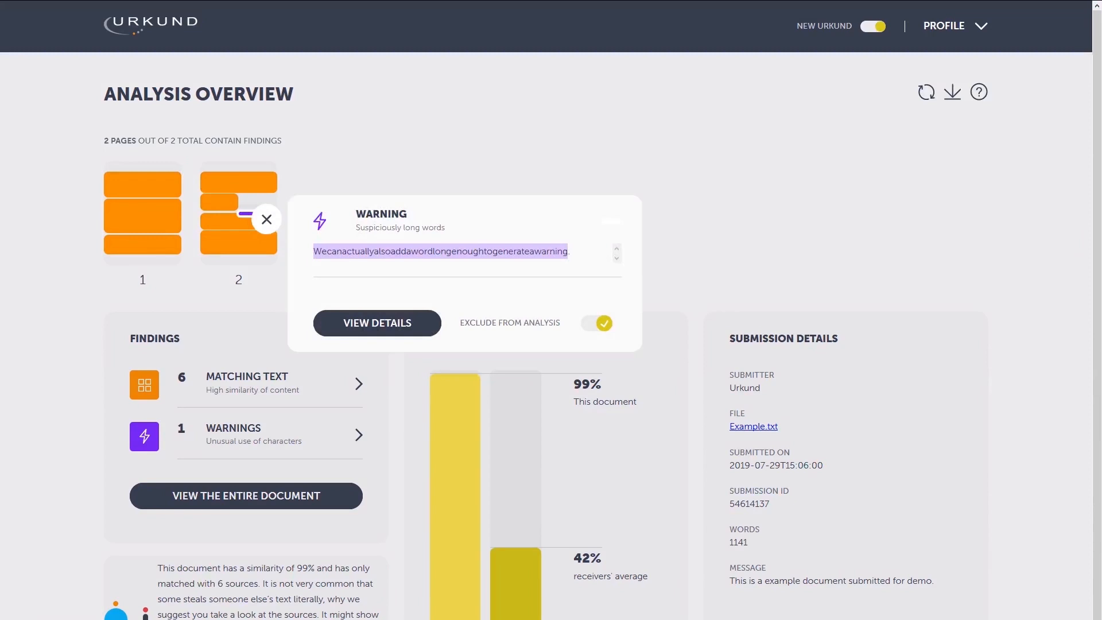
click(266, 219)
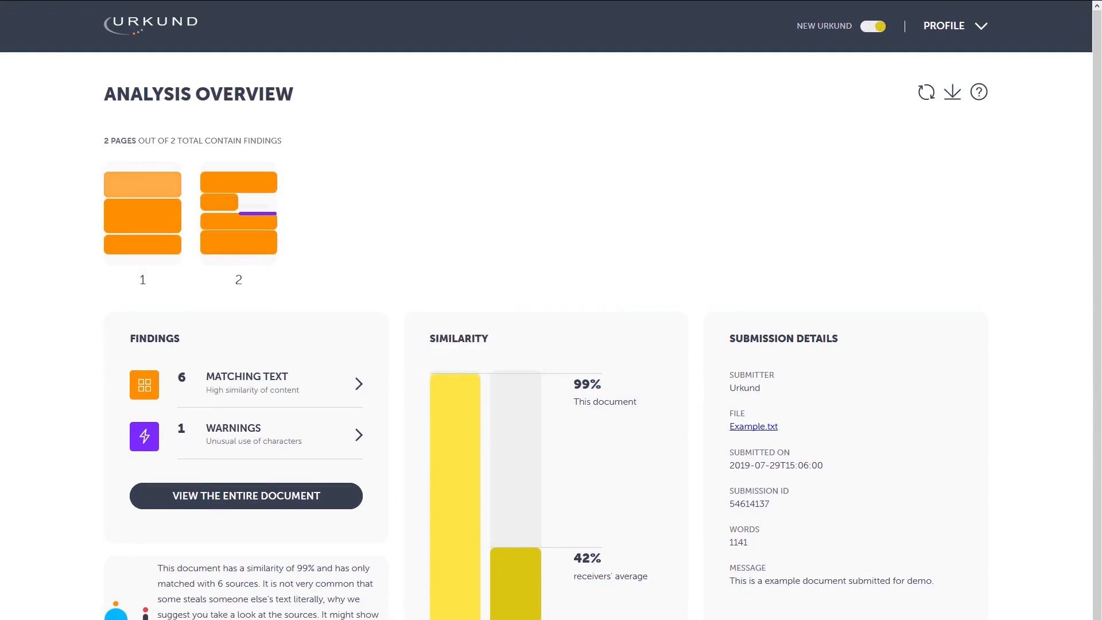
click(143, 182)
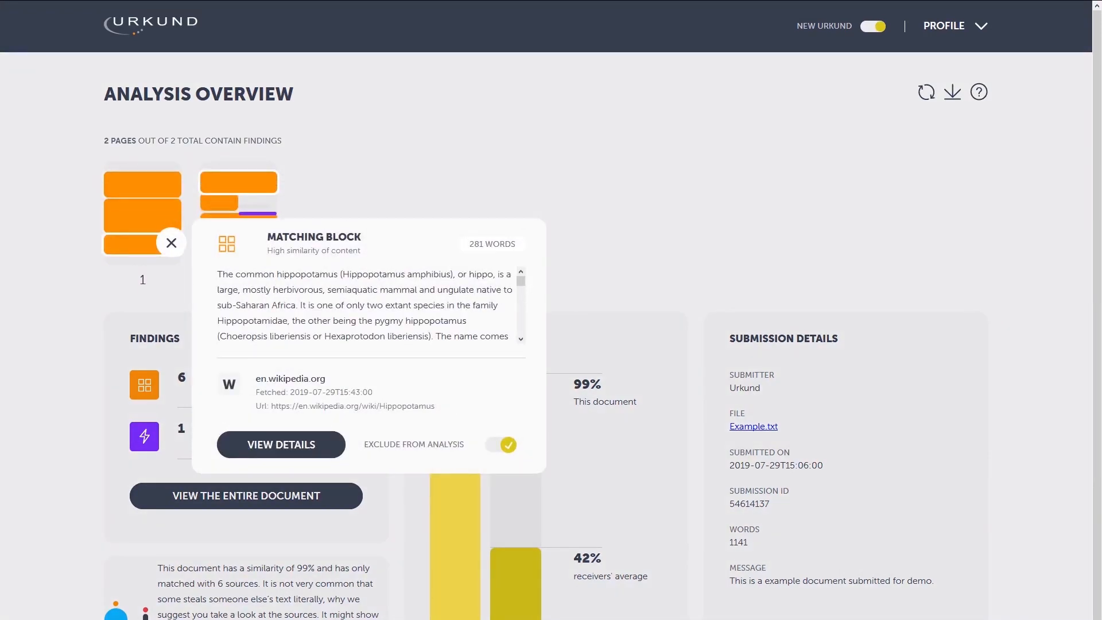
click(171, 243)
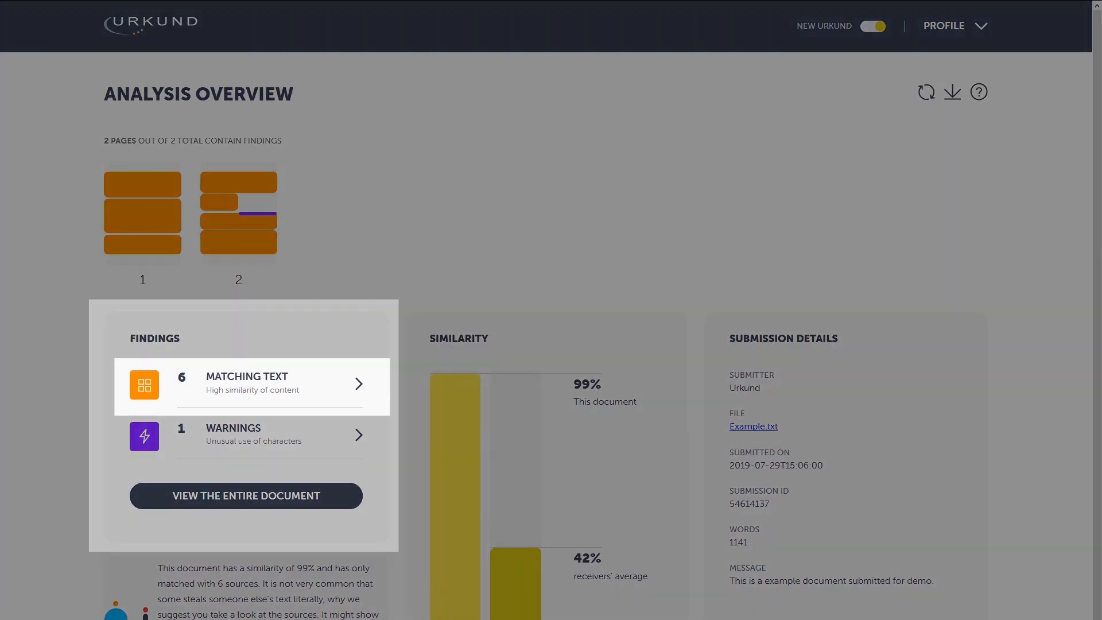
mouse_move(253, 434)
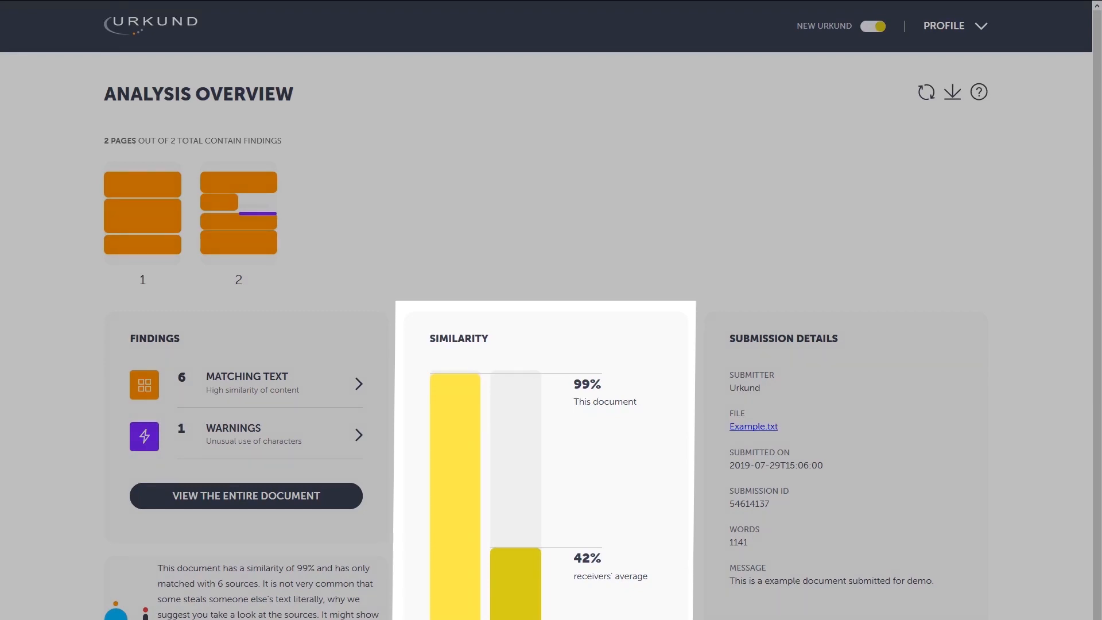
scroll(down, 3)
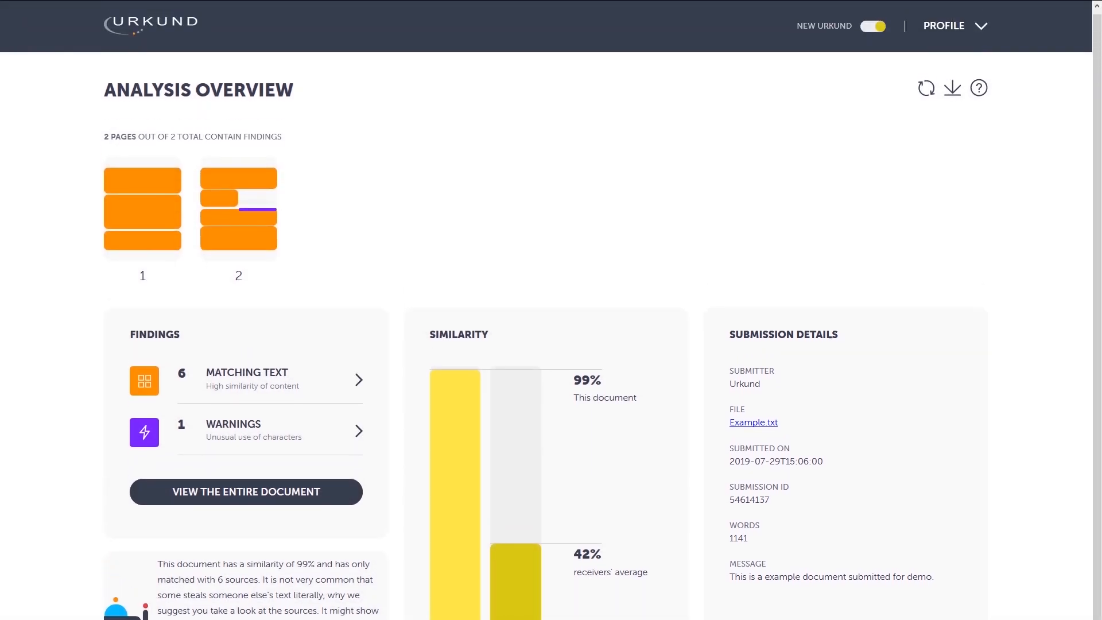
Download the analysis report as a PDF, saving the file via the Firefox dialog
click(925, 92)
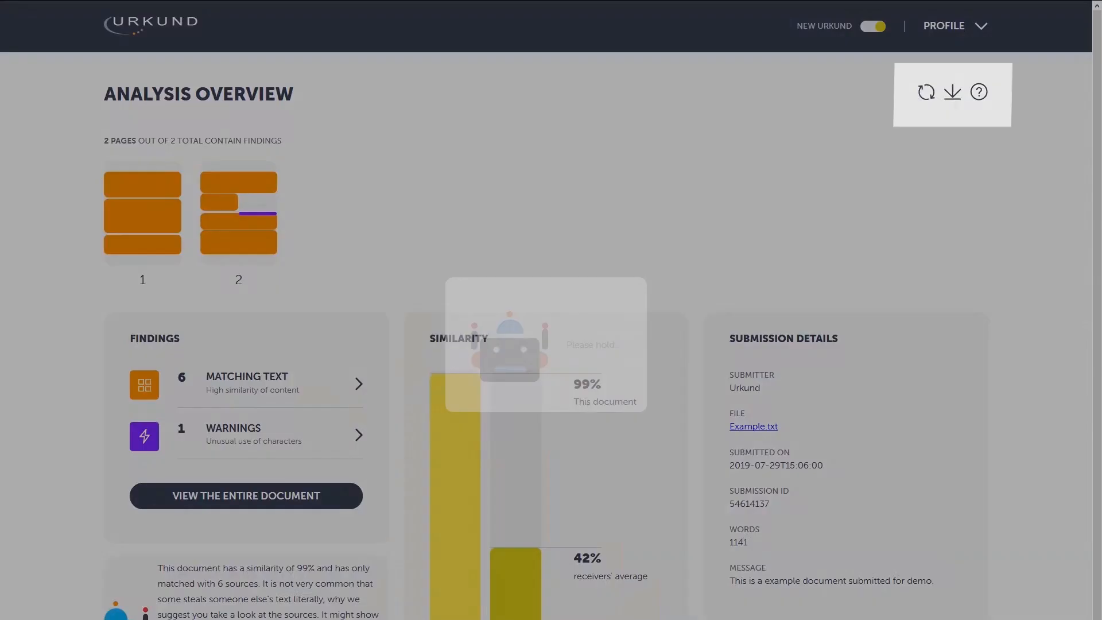
click(952, 92)
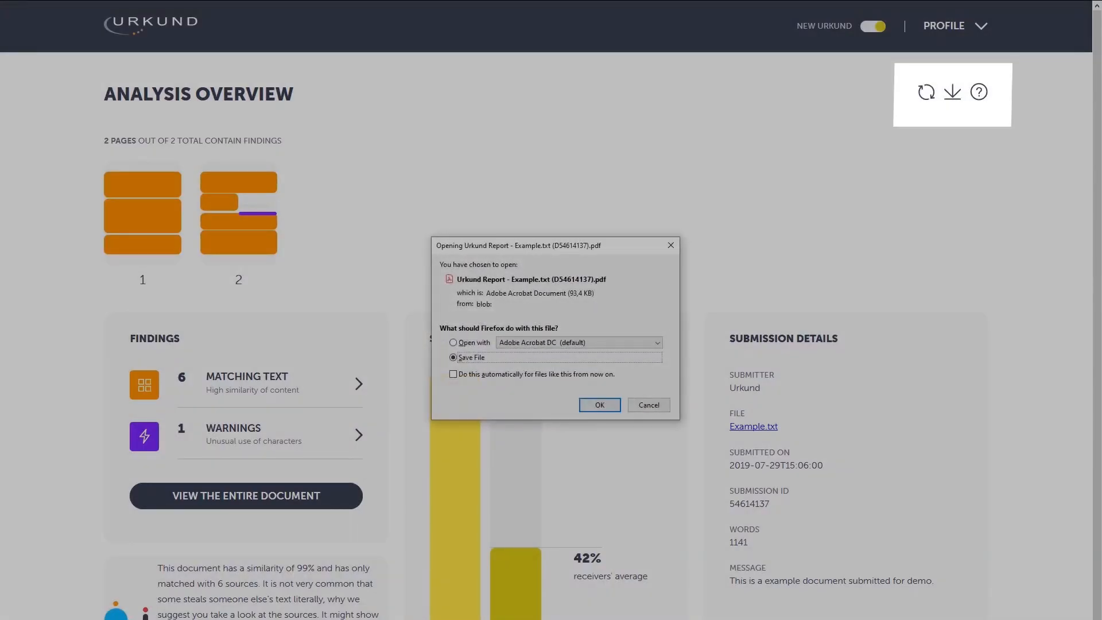
click(598, 405)
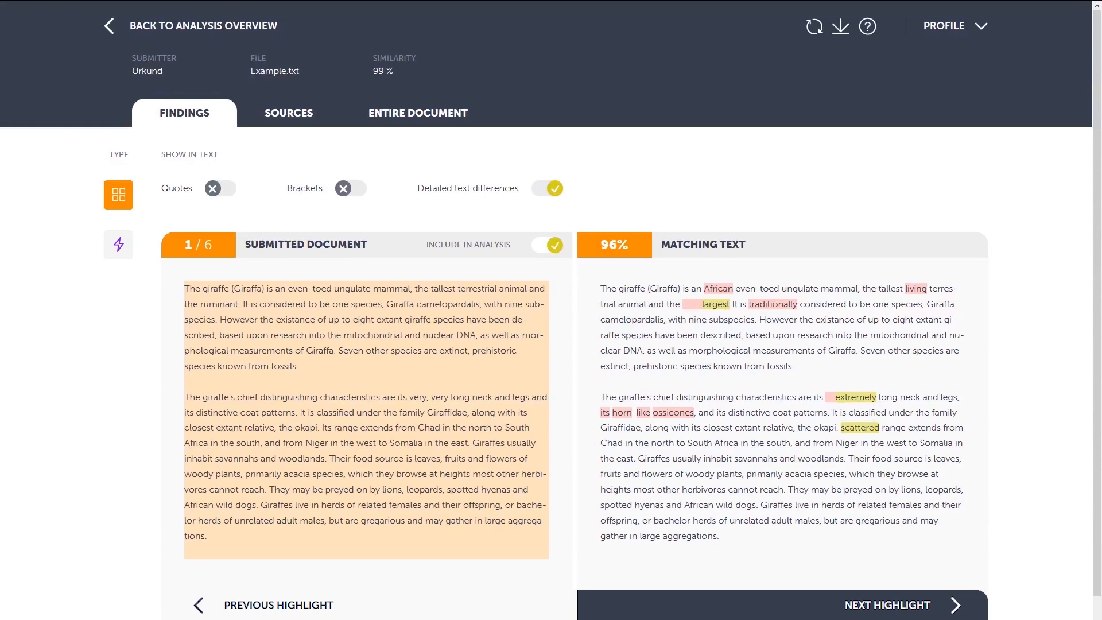
mouse_move(418, 113)
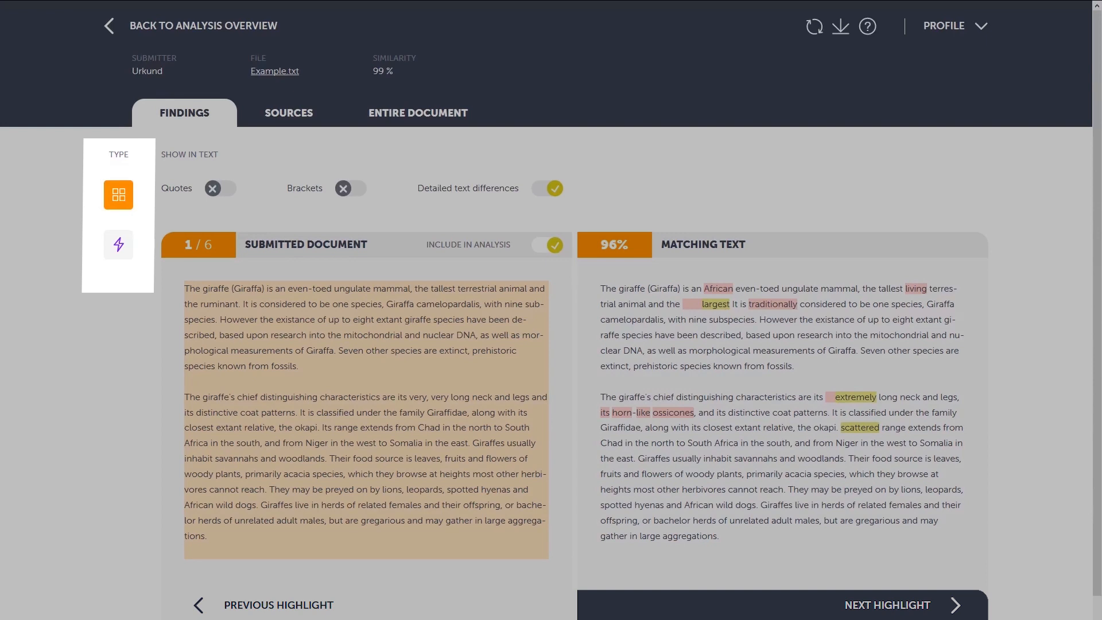
Mark quotes and brackets in the findings text
click(118, 245)
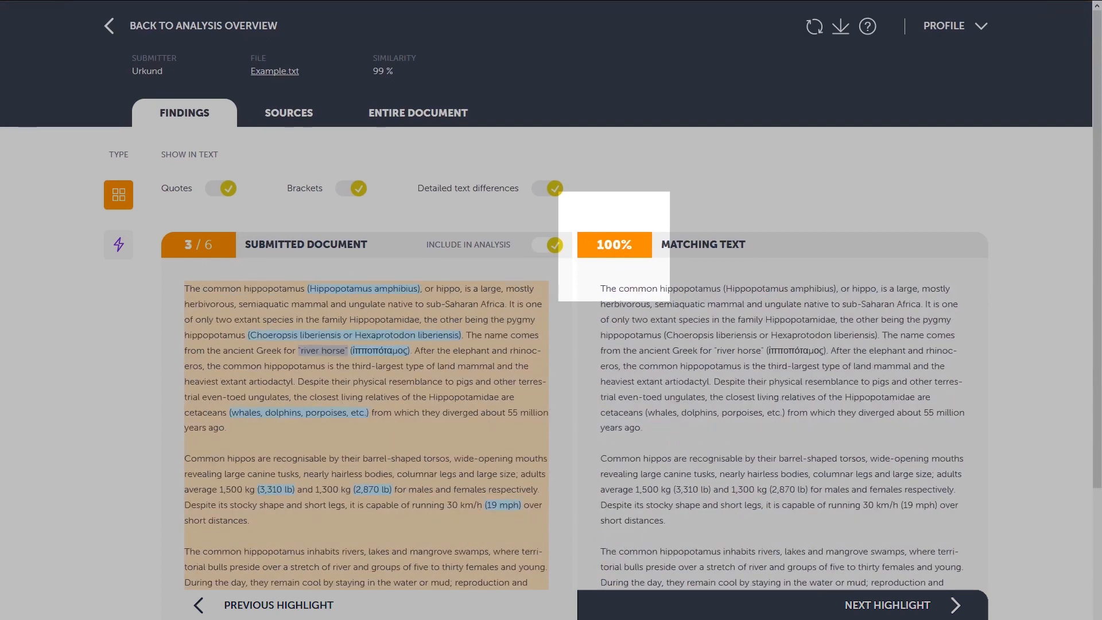
Advance through the rabbit finding to finding 5/6 and bring up the profile options
click(885, 606)
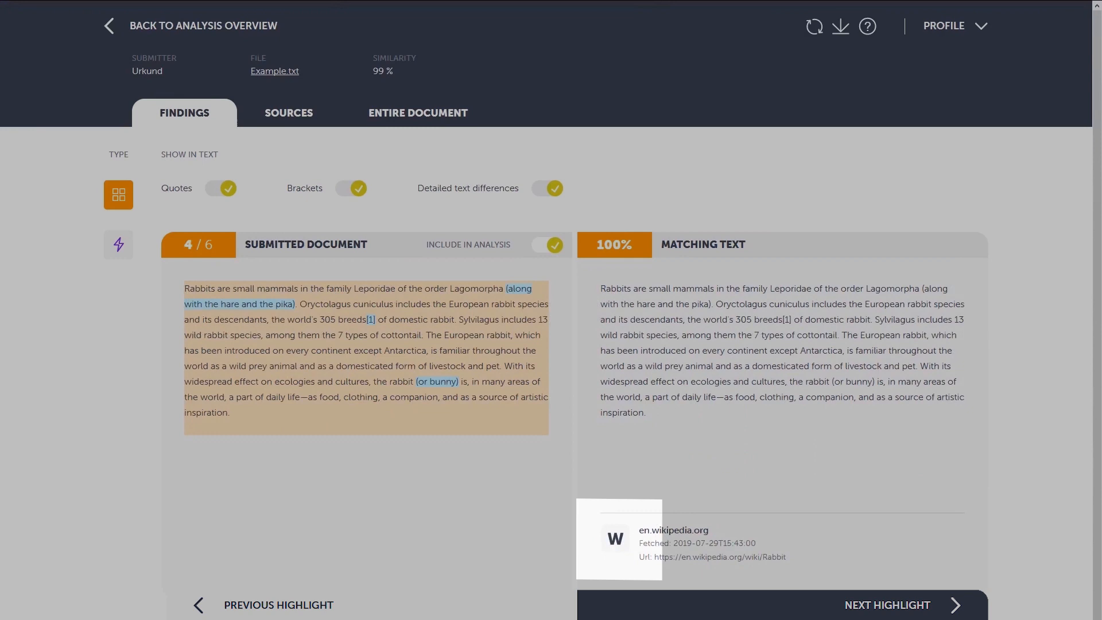
click(888, 605)
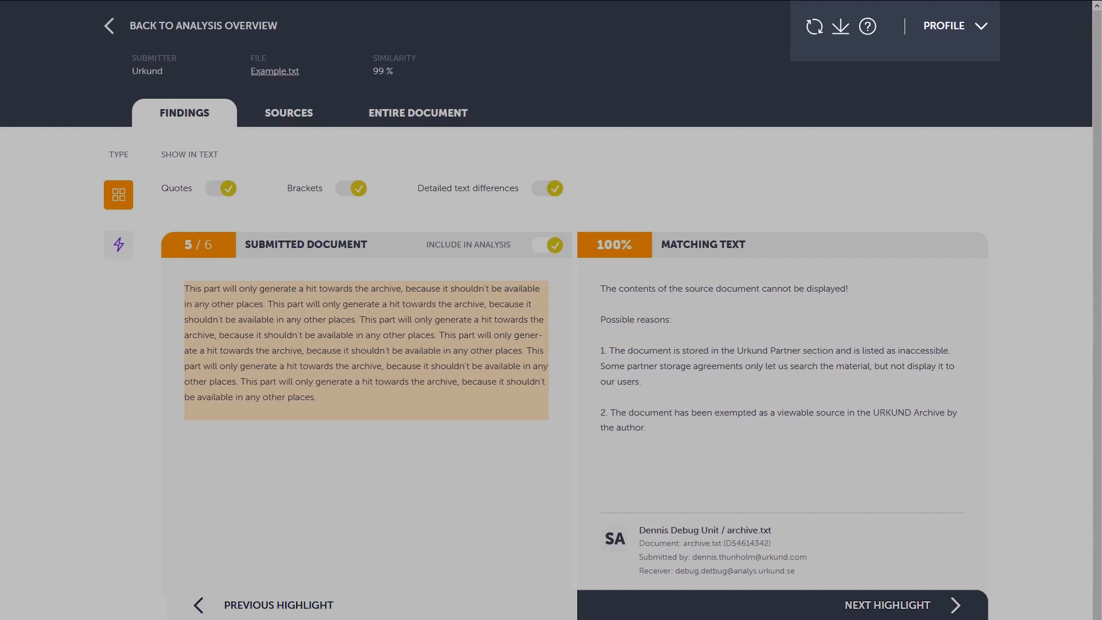
click(953, 26)
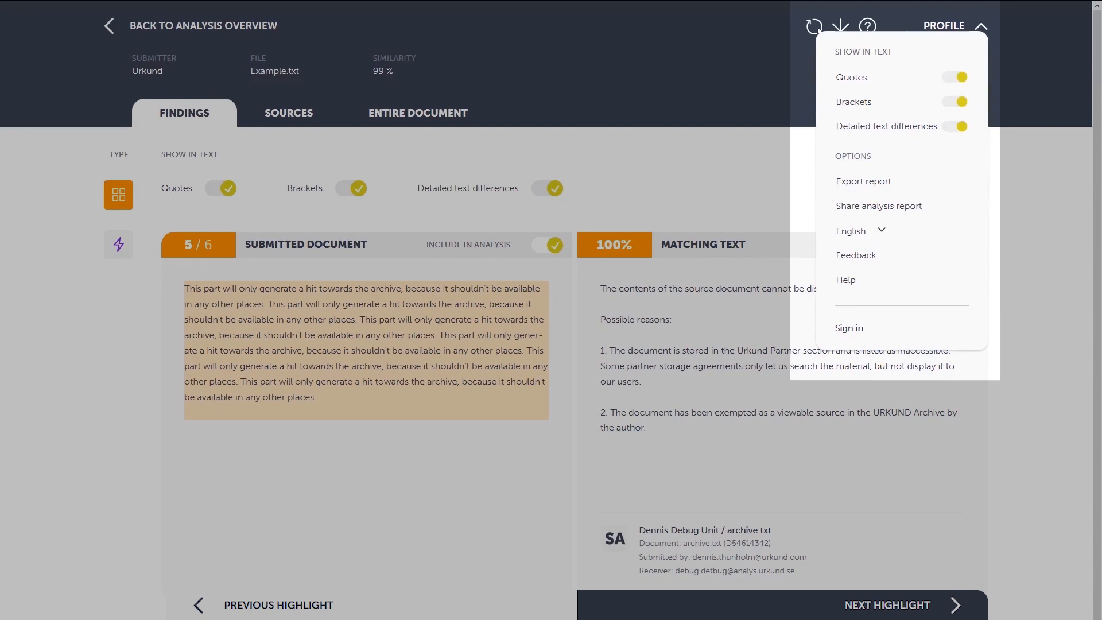
Dismiss the profile options menu to leave finding 5/6 in view
click(978, 27)
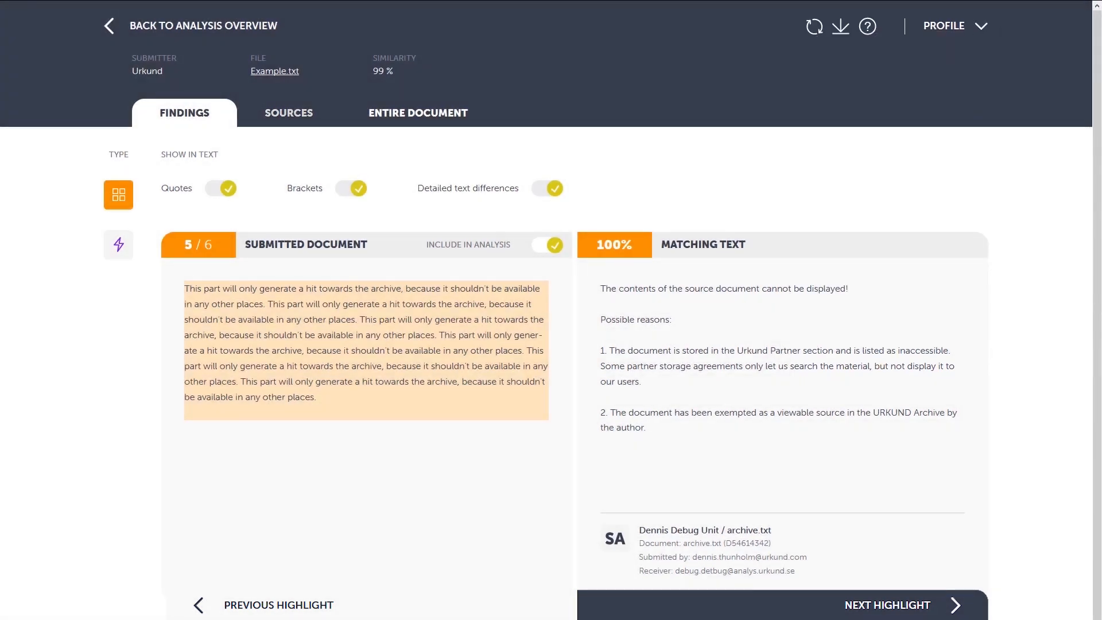
Show the Sources list and expand the Hippopotamus Wikipedia source's 100% matching text
click(288, 112)
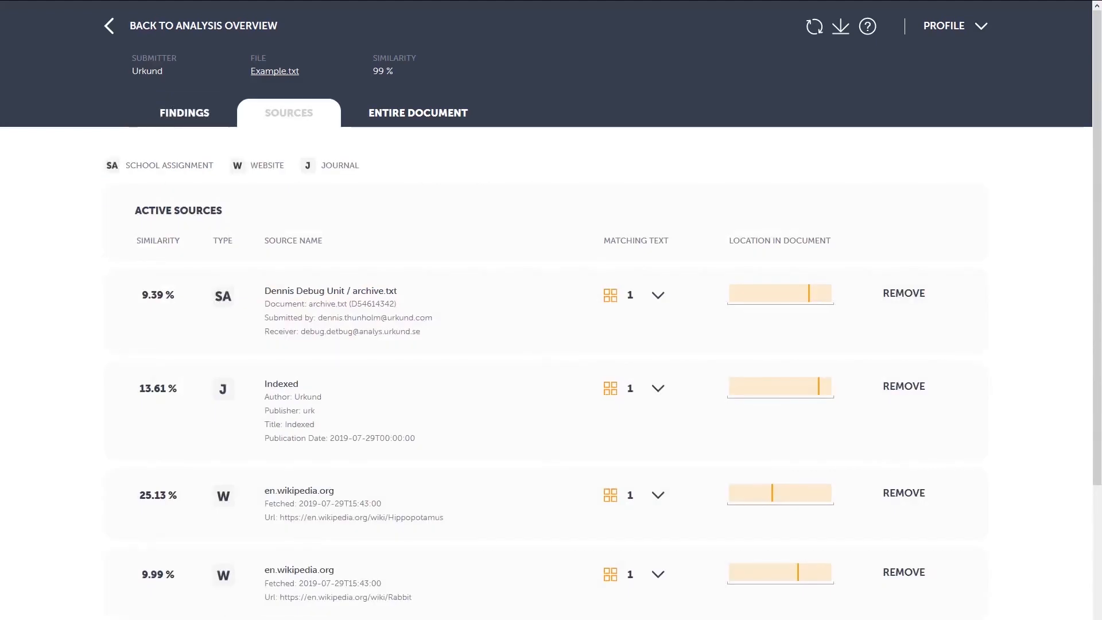
click(288, 113)
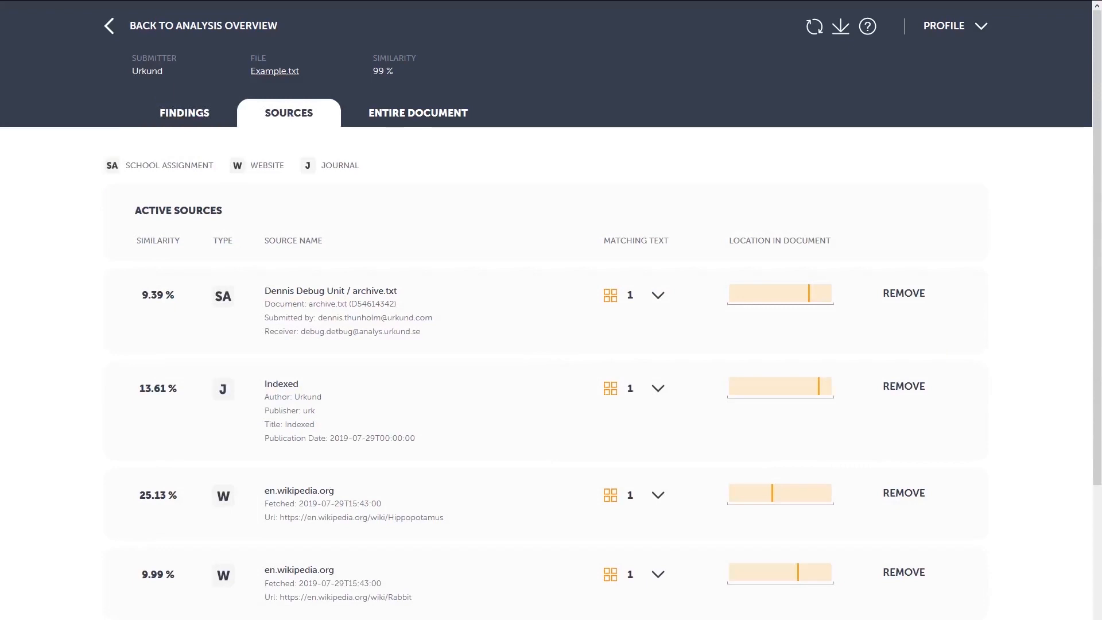
click(658, 495)
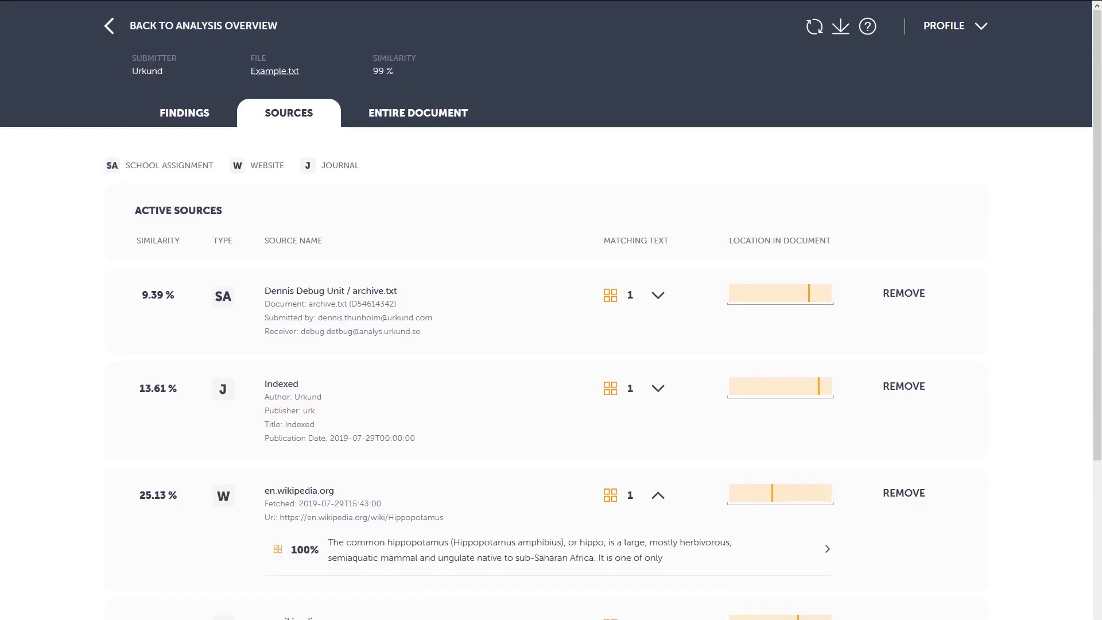
Remove the Hippopotamus Wikipedia source, confirm with Yes, and switch to the Entire Document view
click(904, 293)
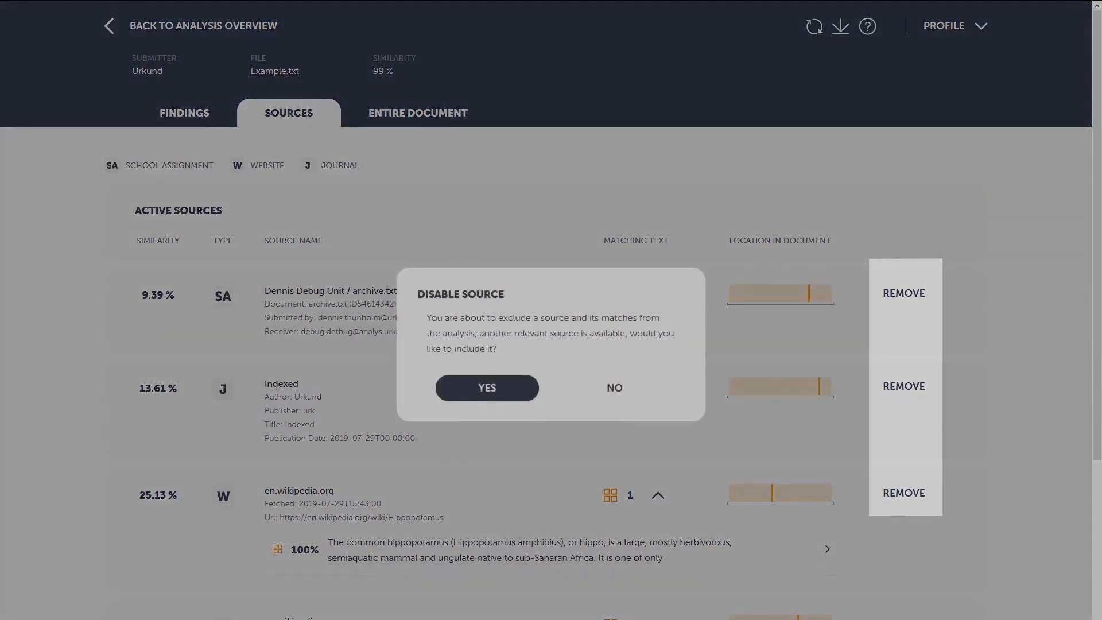
click(487, 387)
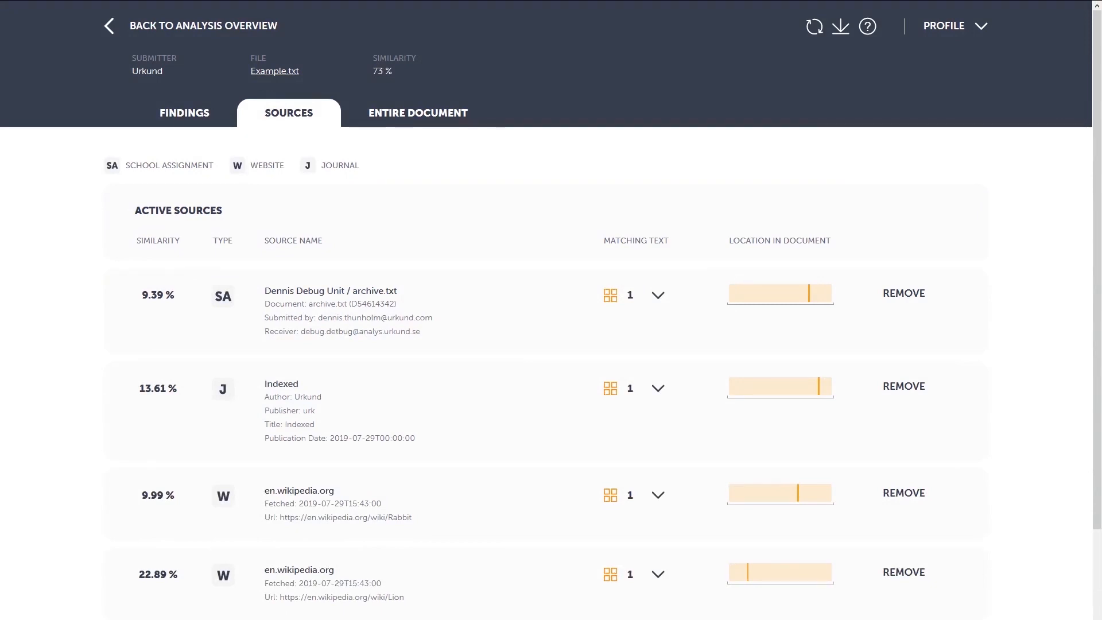
click(418, 113)
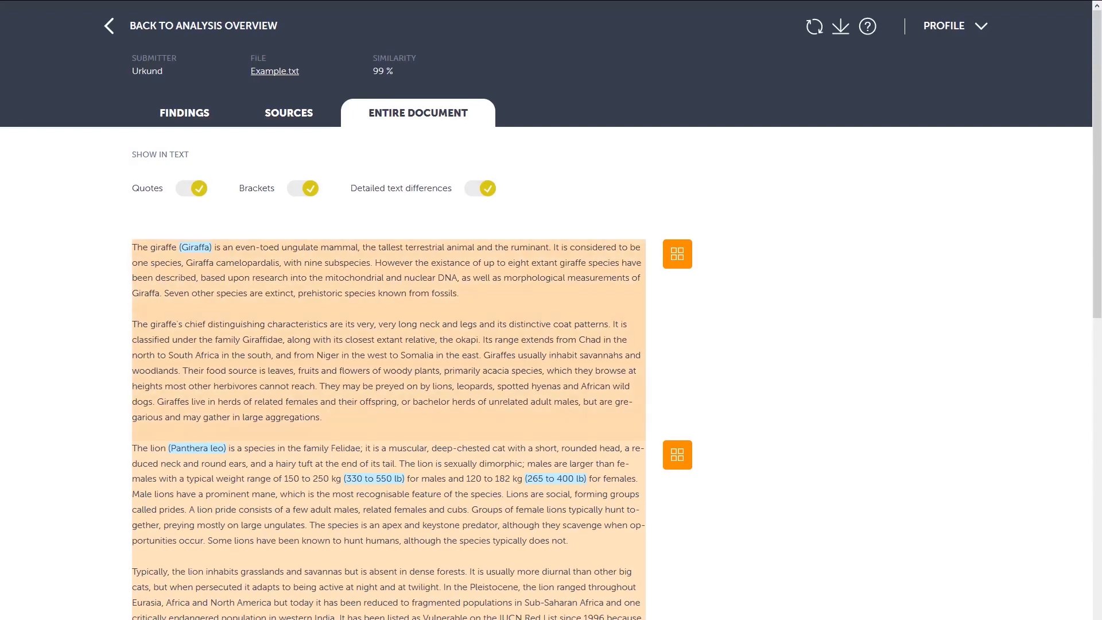
Show the giraffe paragraph's 96% Wikipedia Giraffe match, scroll through the document, and reshow it
click(676, 254)
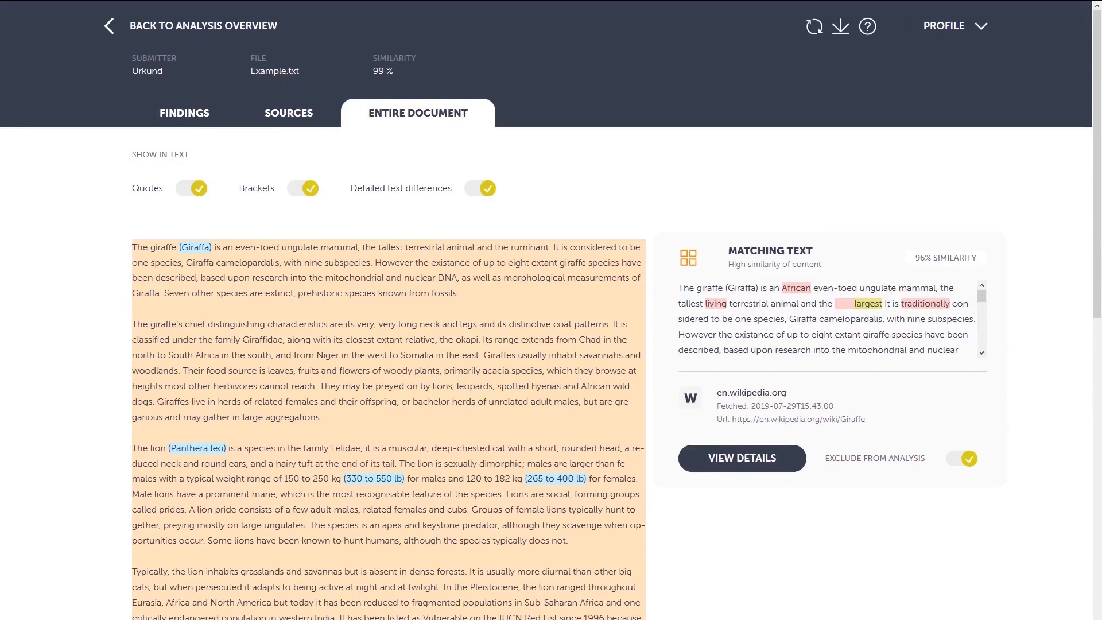
scroll(down, 3)
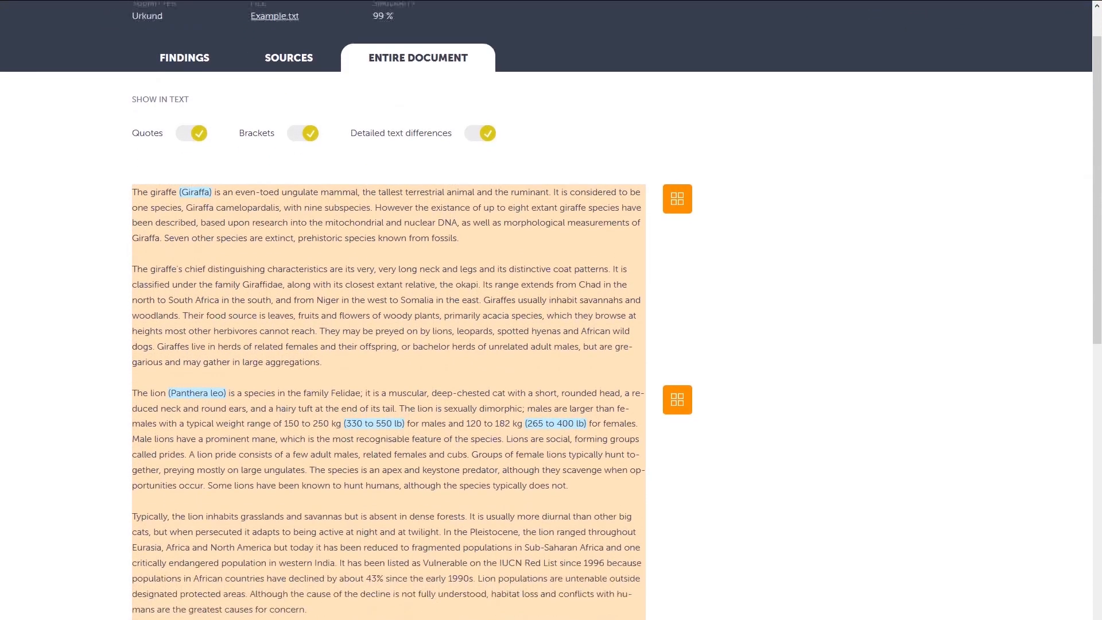
scroll(down, 3)
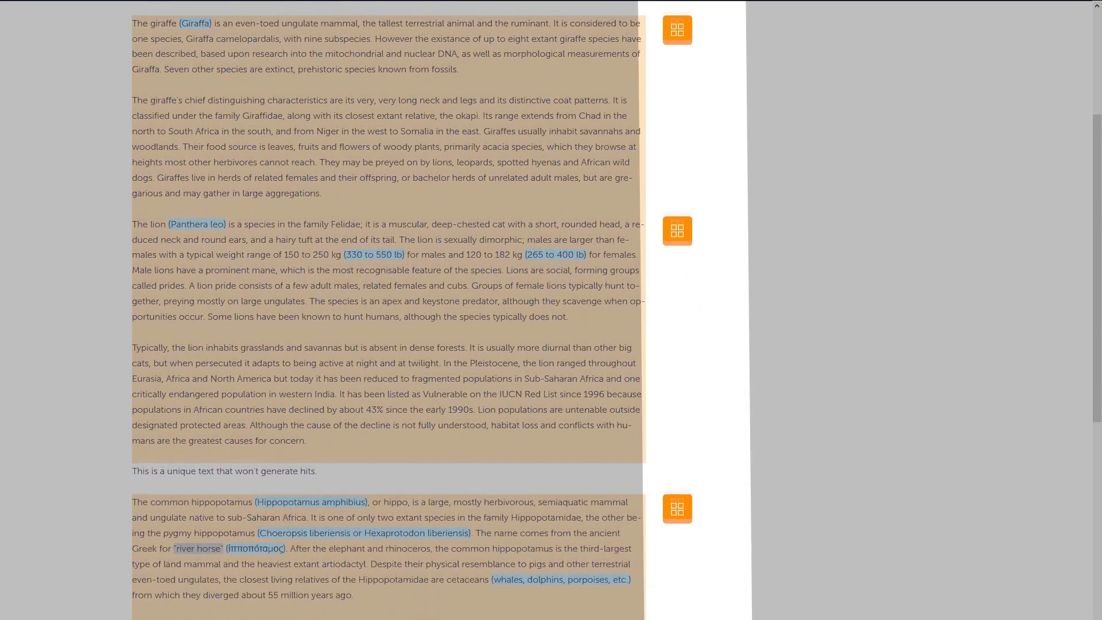
scroll(down, 3)
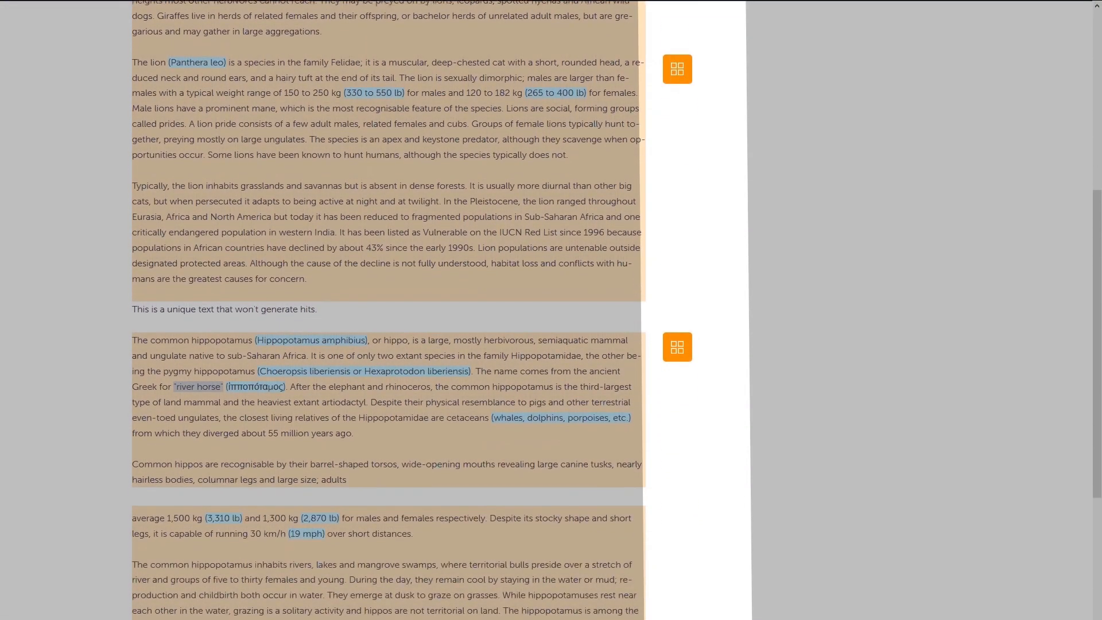
scroll(down, 3)
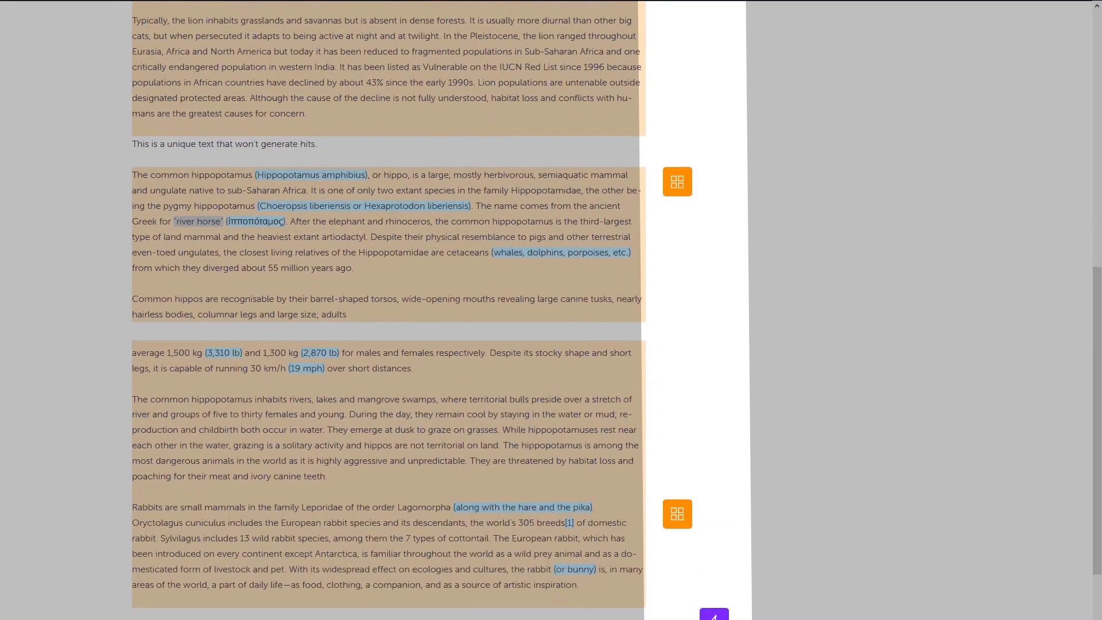
scroll(down, 3)
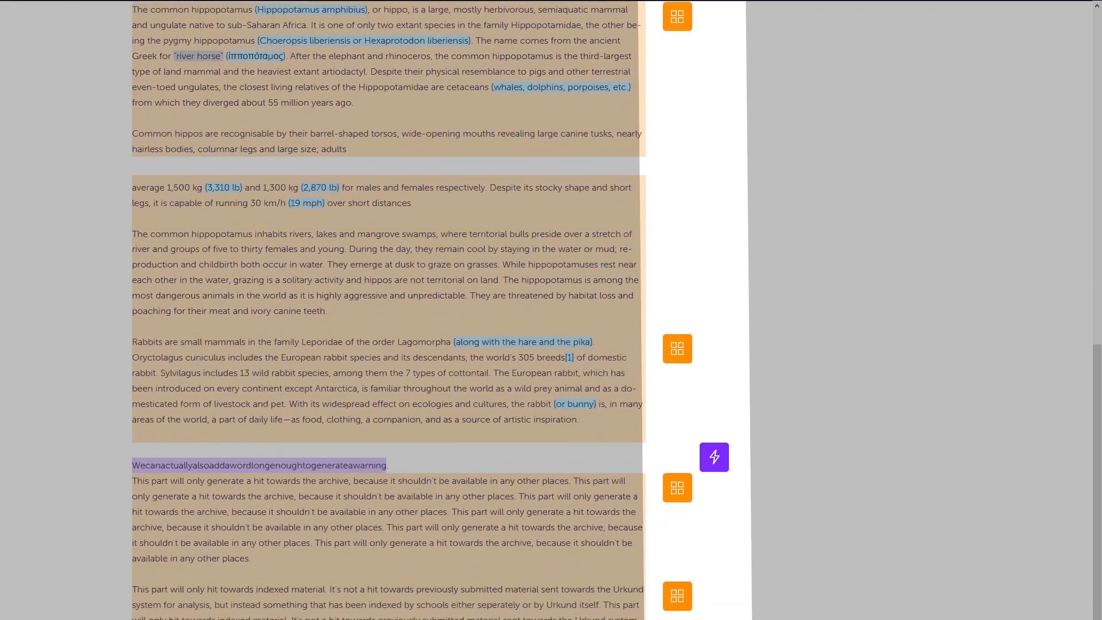
scroll(down, 3)
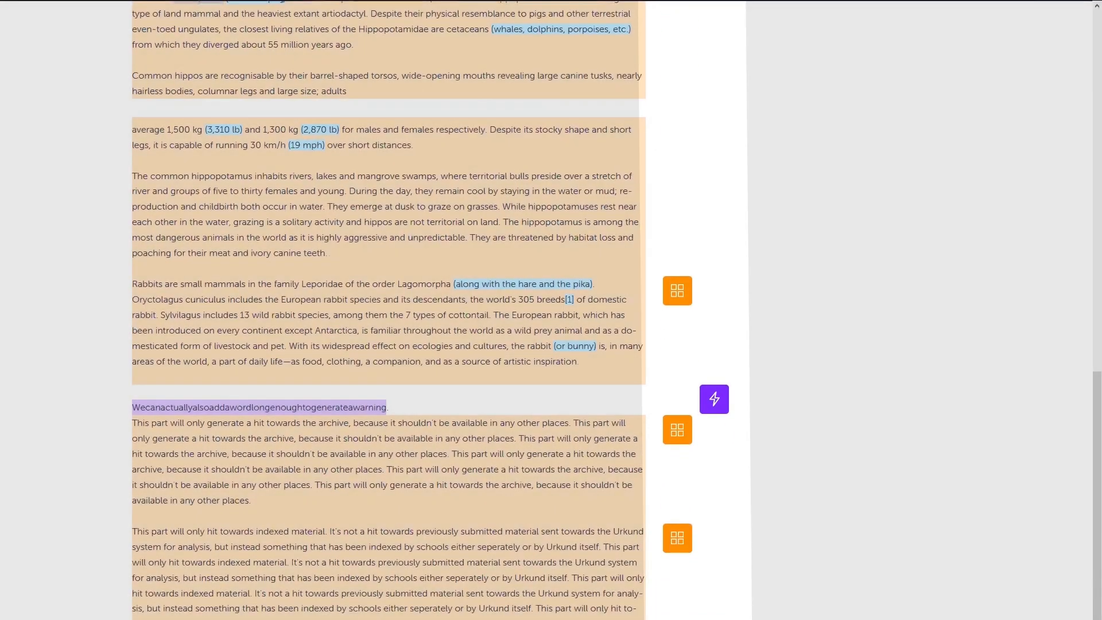
click(677, 429)
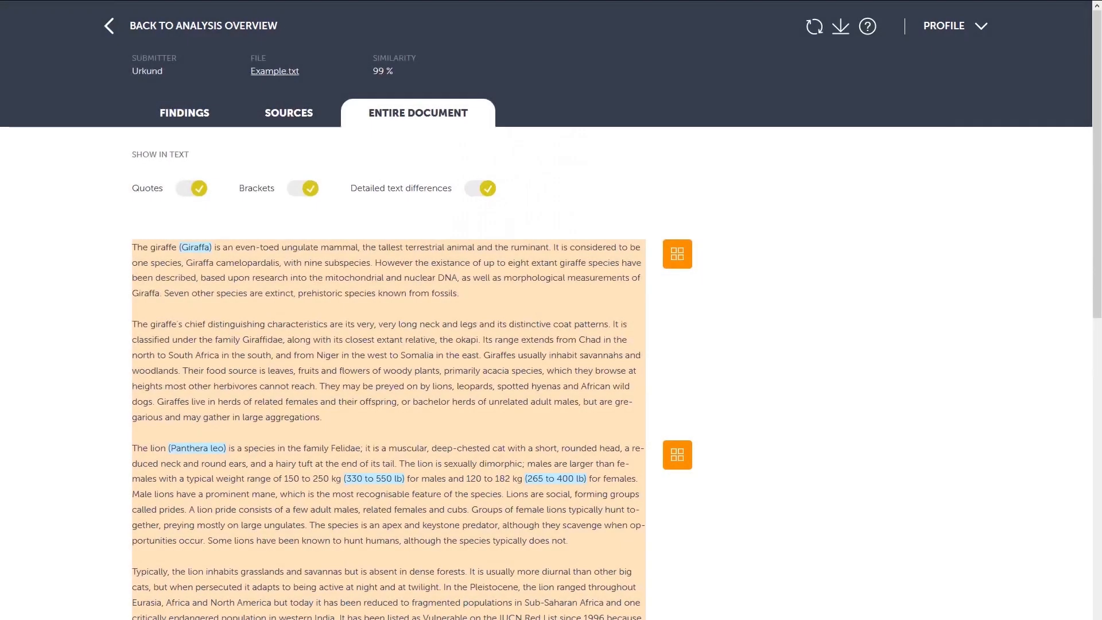
click(676, 254)
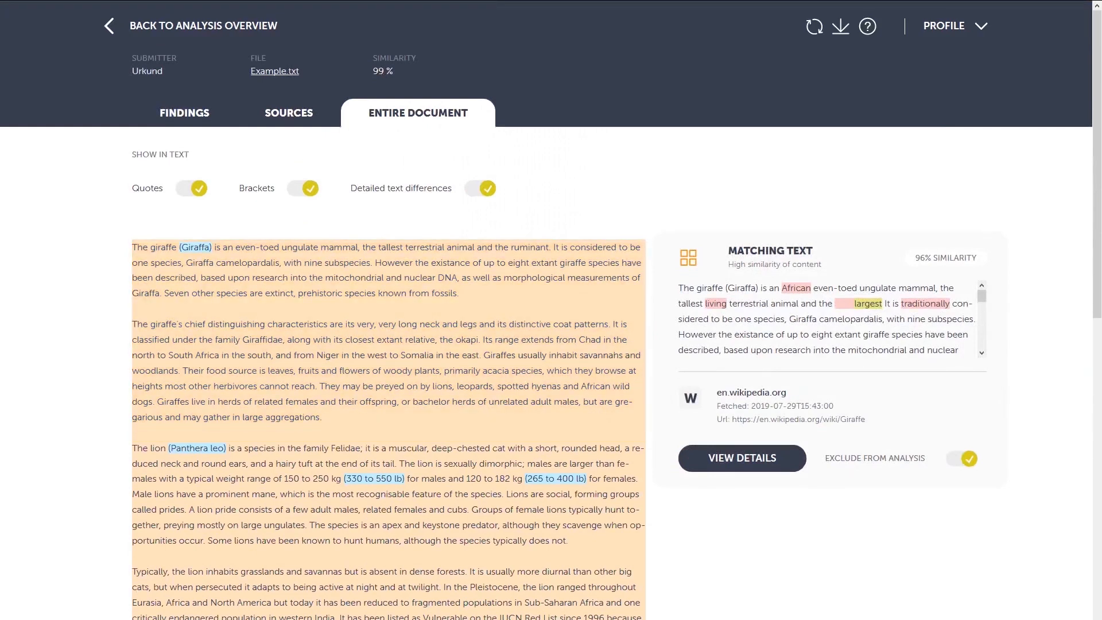